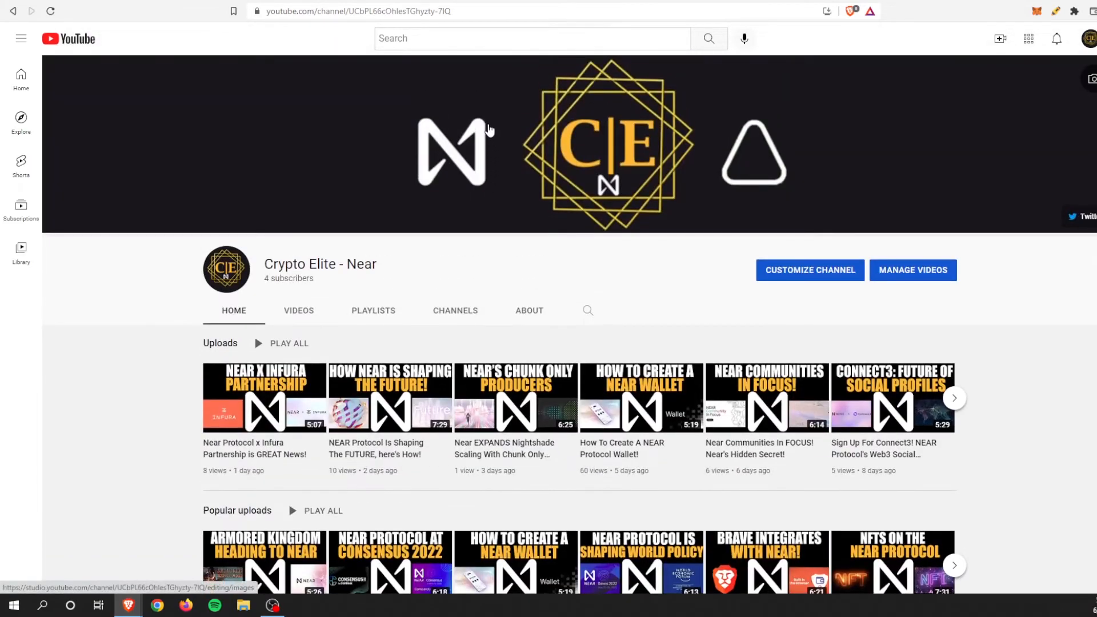
- Try the custom address cryptoelite (taken), then reserve elitenear.near, reported available
scroll("down", 3)
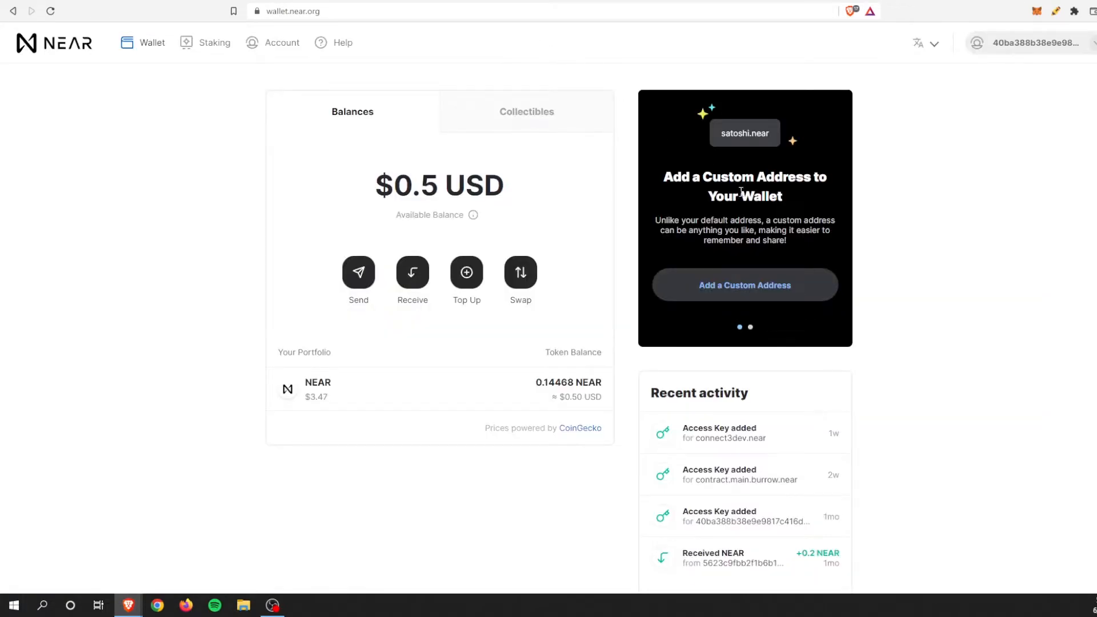
mouse_move(740, 192)
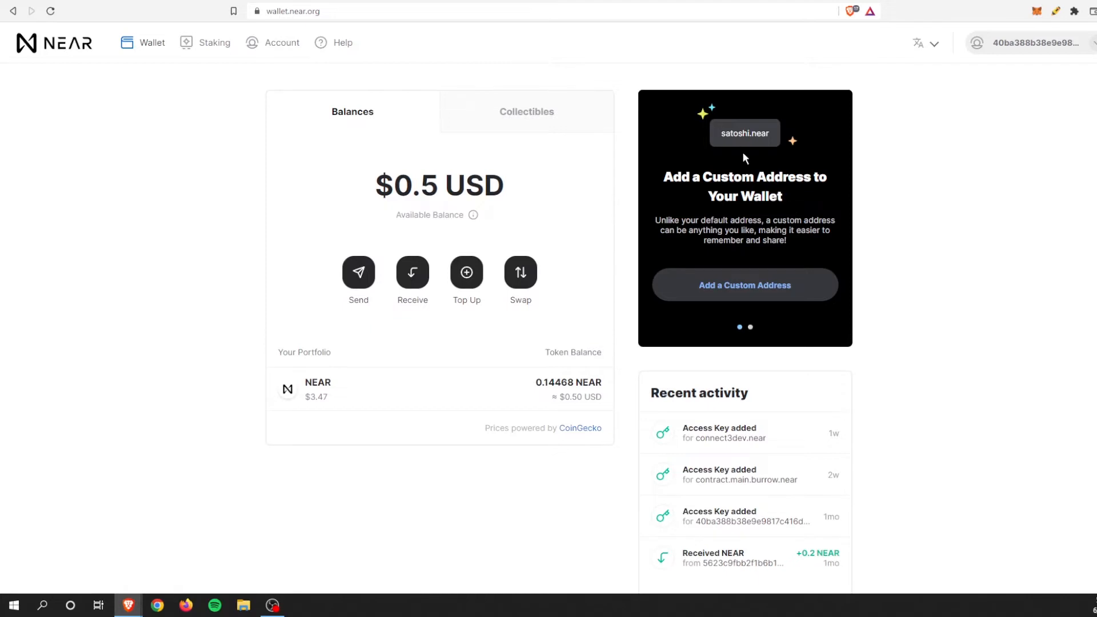
mouse_move(768, 138)
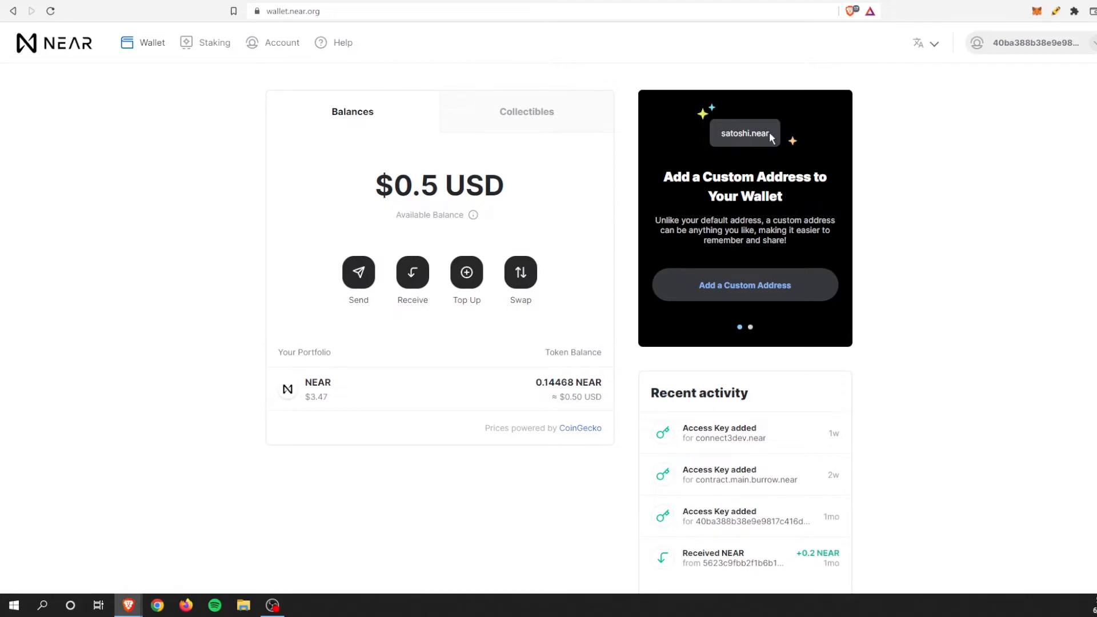
mouse_move(781, 194)
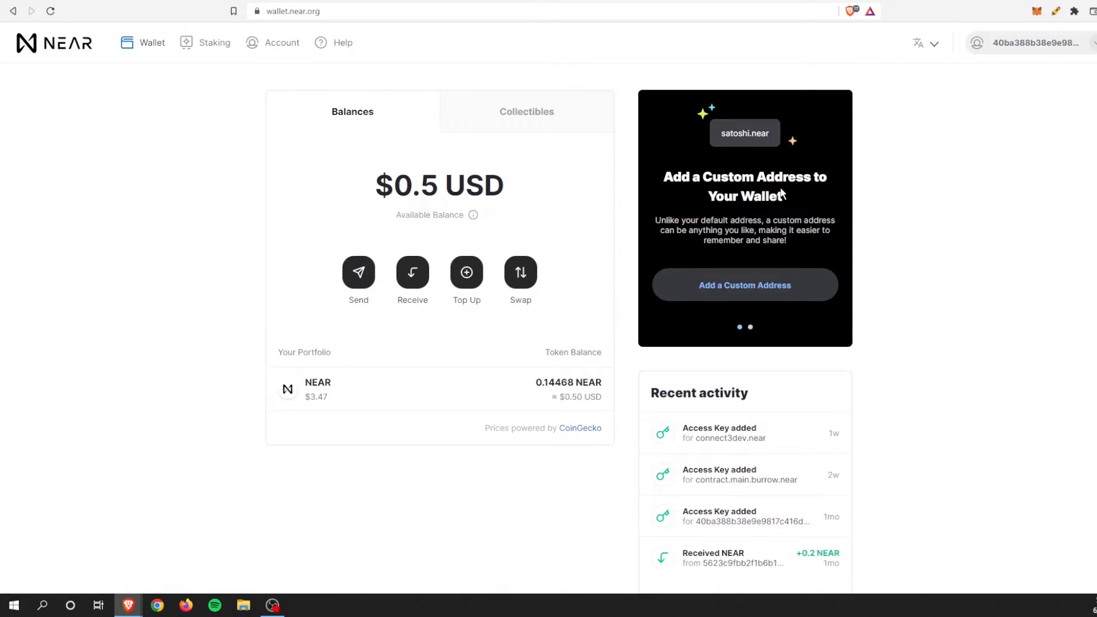
mouse_move(801, 204)
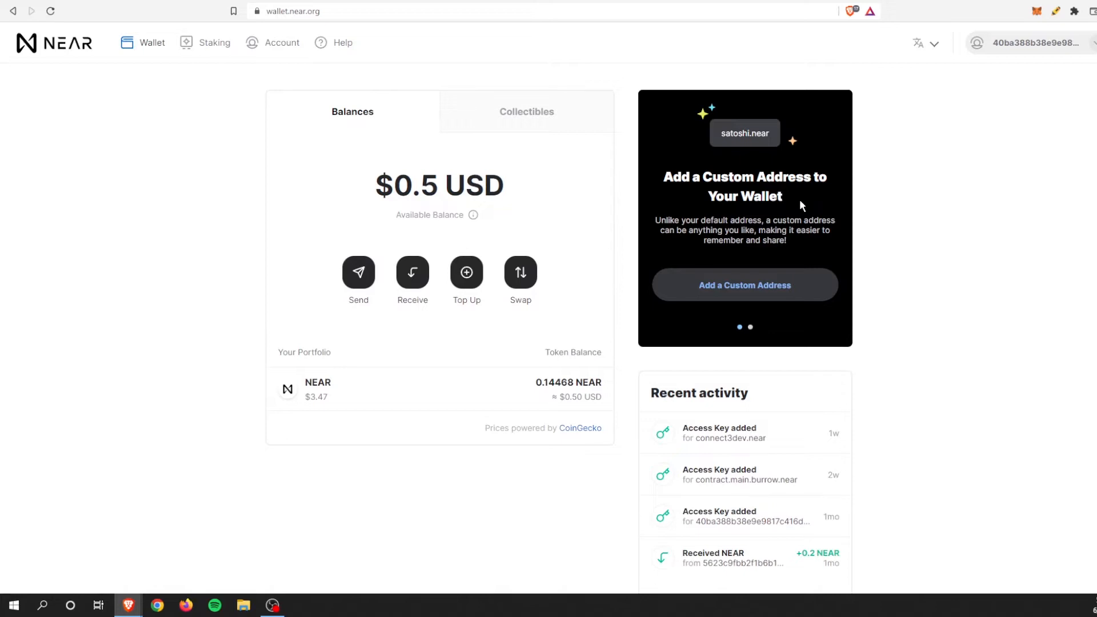
mouse_move(775, 212)
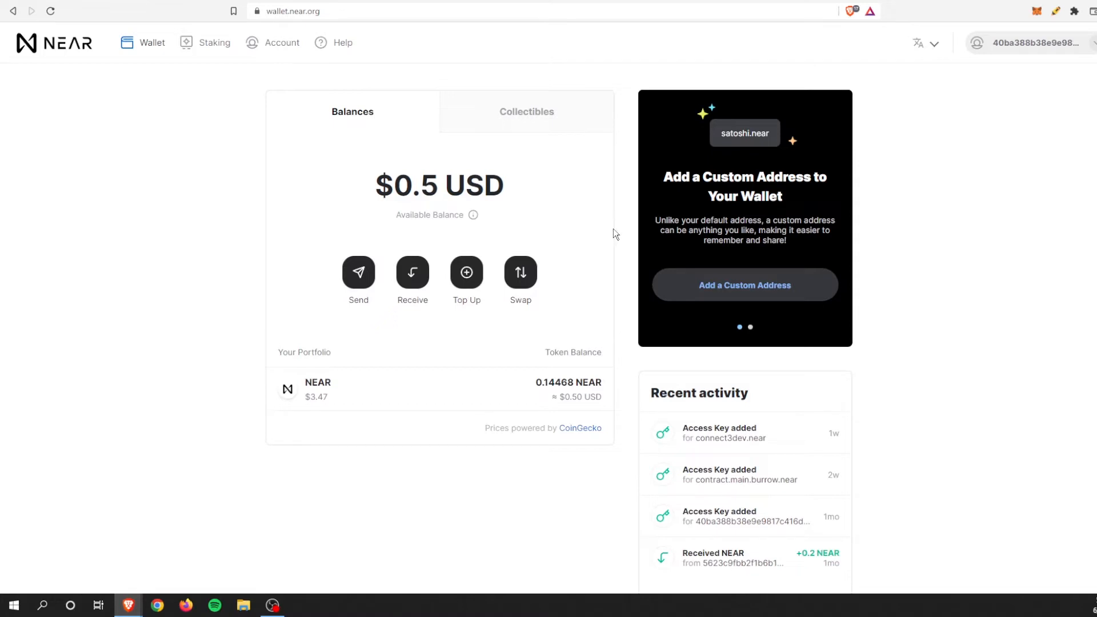
mouse_move(628, 211)
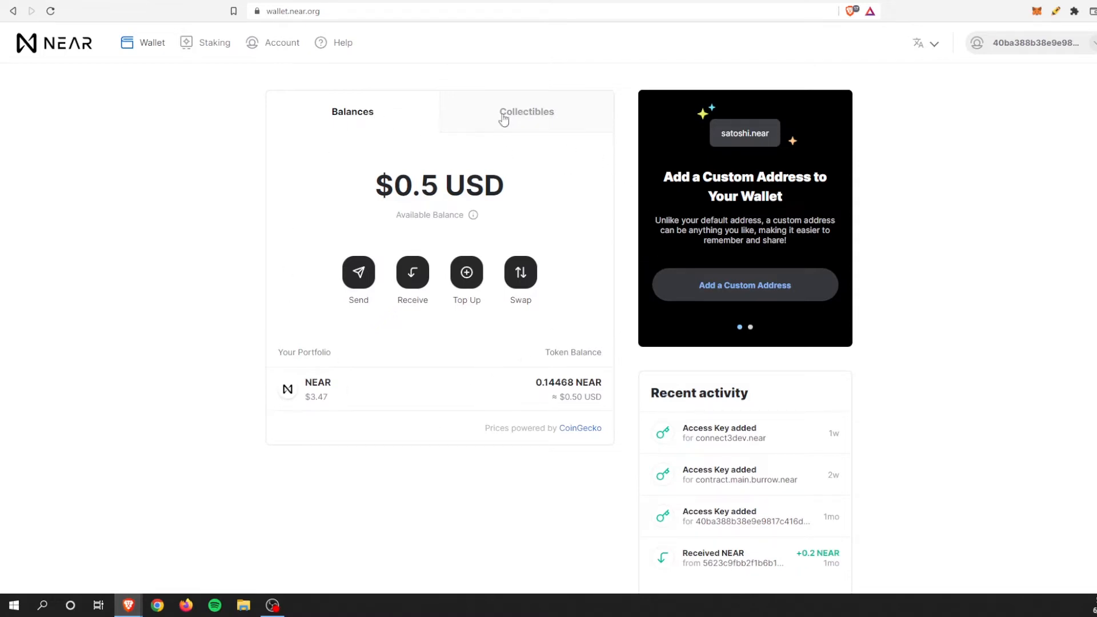
mouse_move(606, 372)
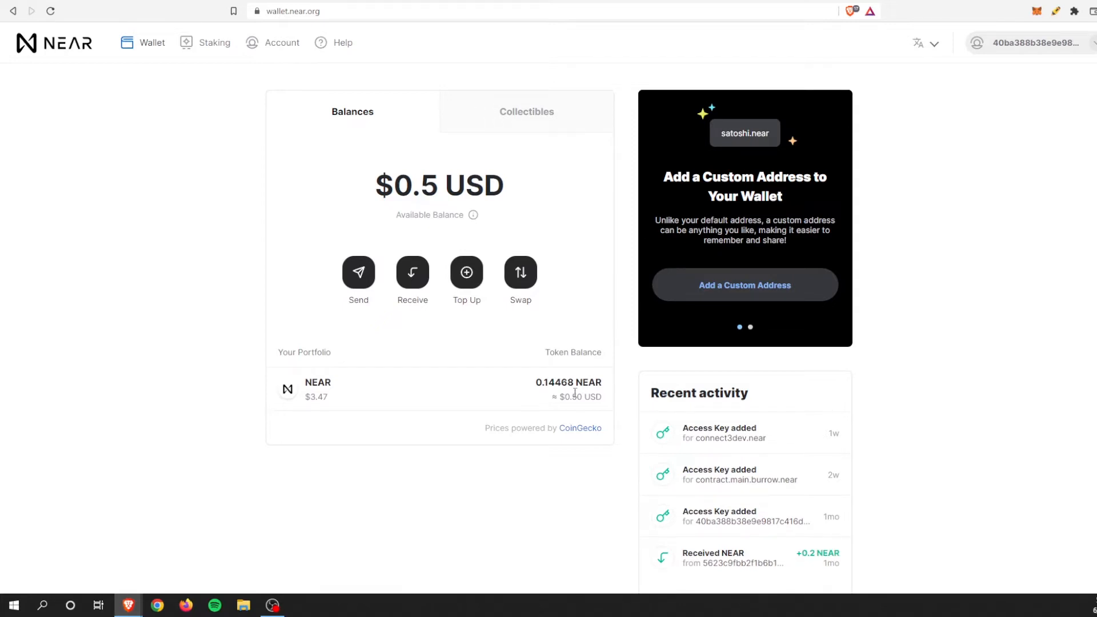
double_click(566, 383)
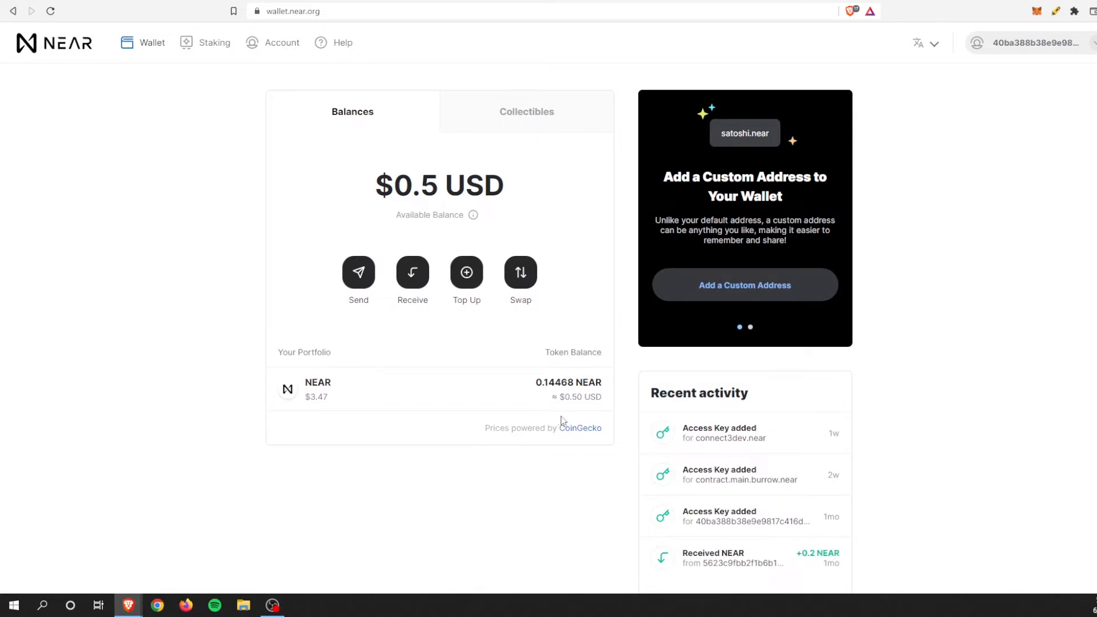
double_click(319, 396)
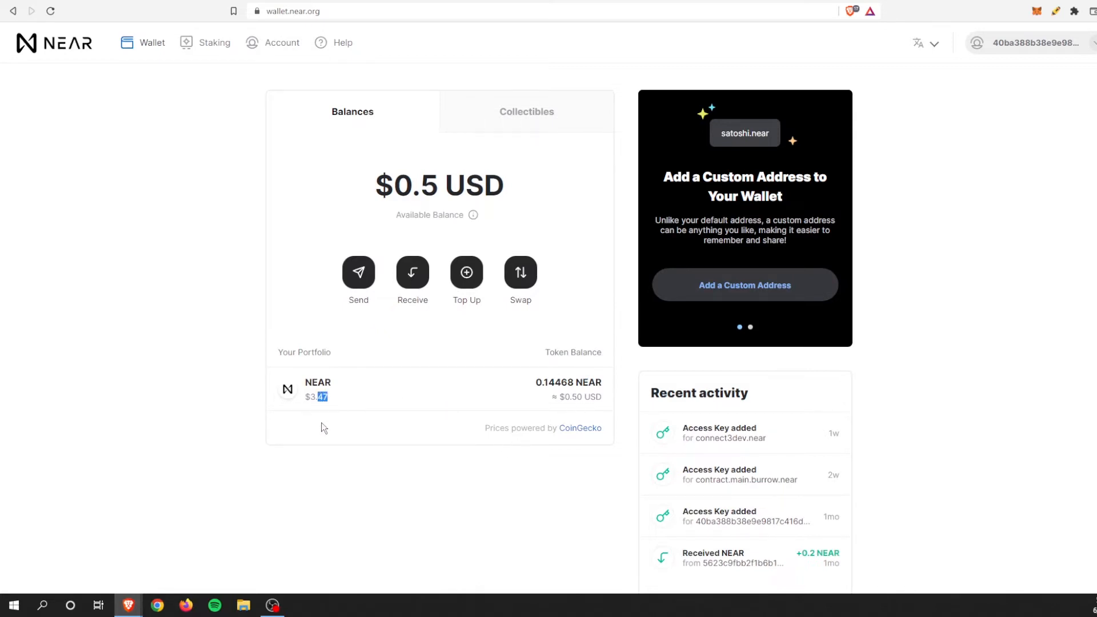
mouse_move(578, 506)
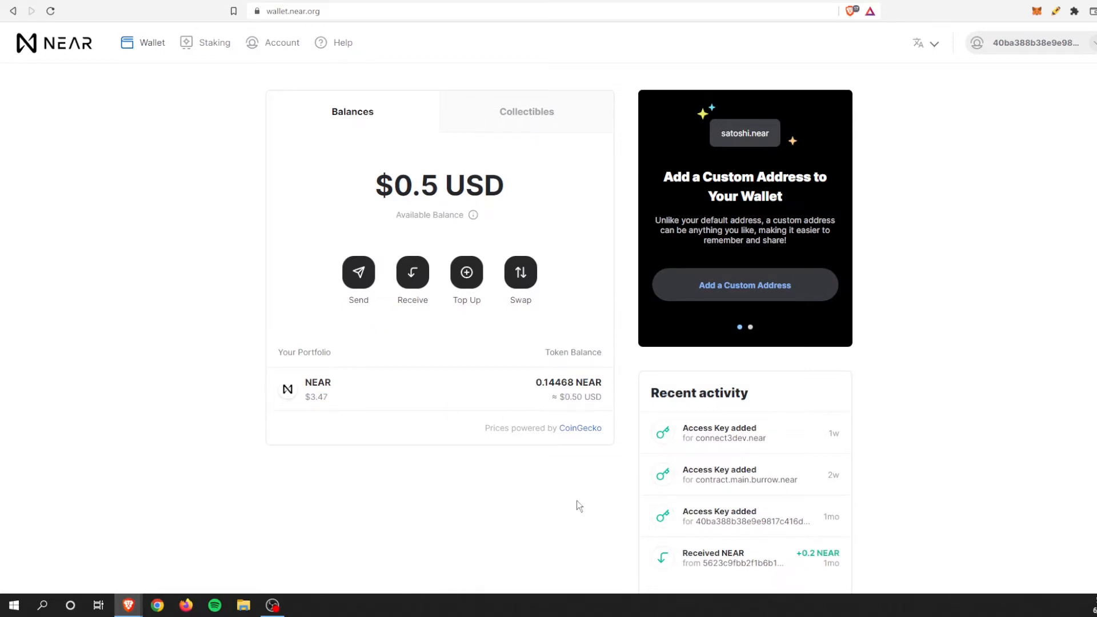
mouse_move(709, 171)
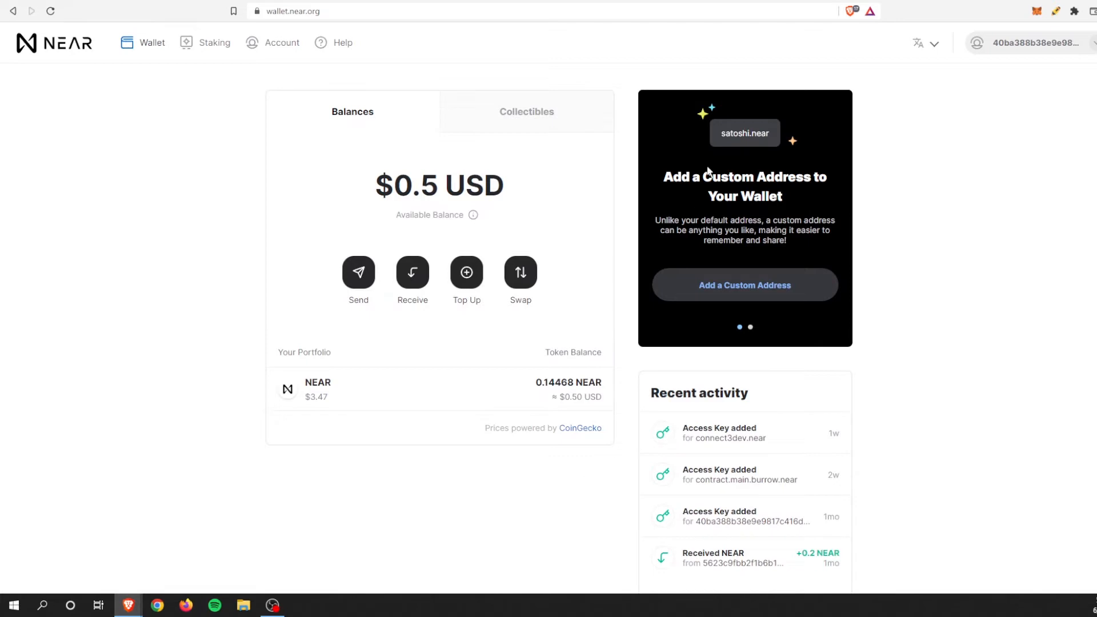
mouse_move(831, 199)
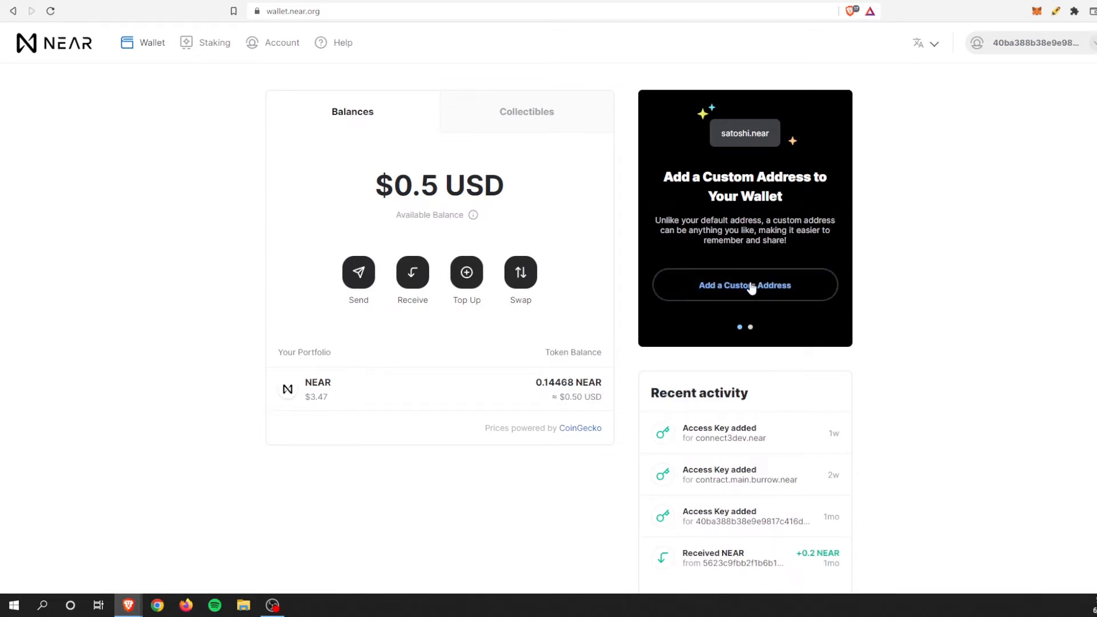
left_click(744, 285)
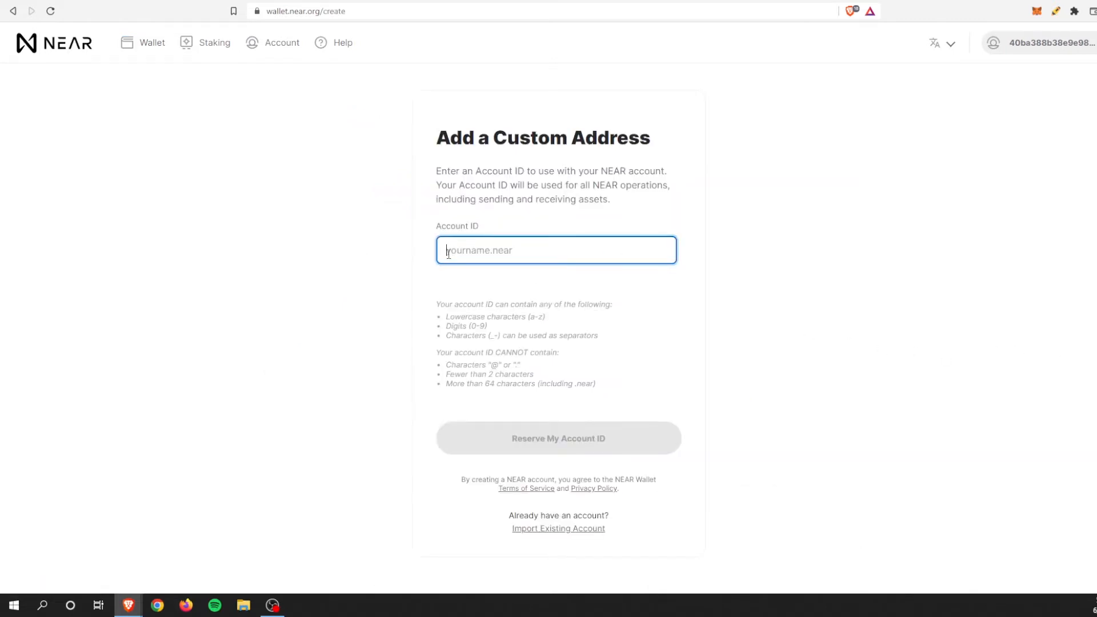
type("cryptoelite")
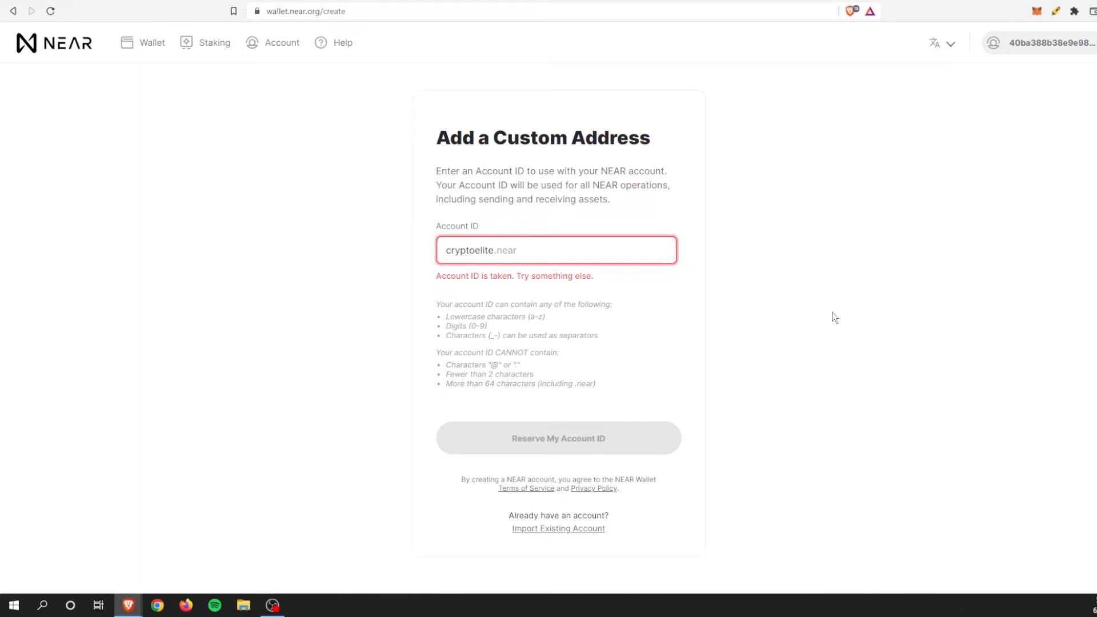
mouse_move(631, 298)
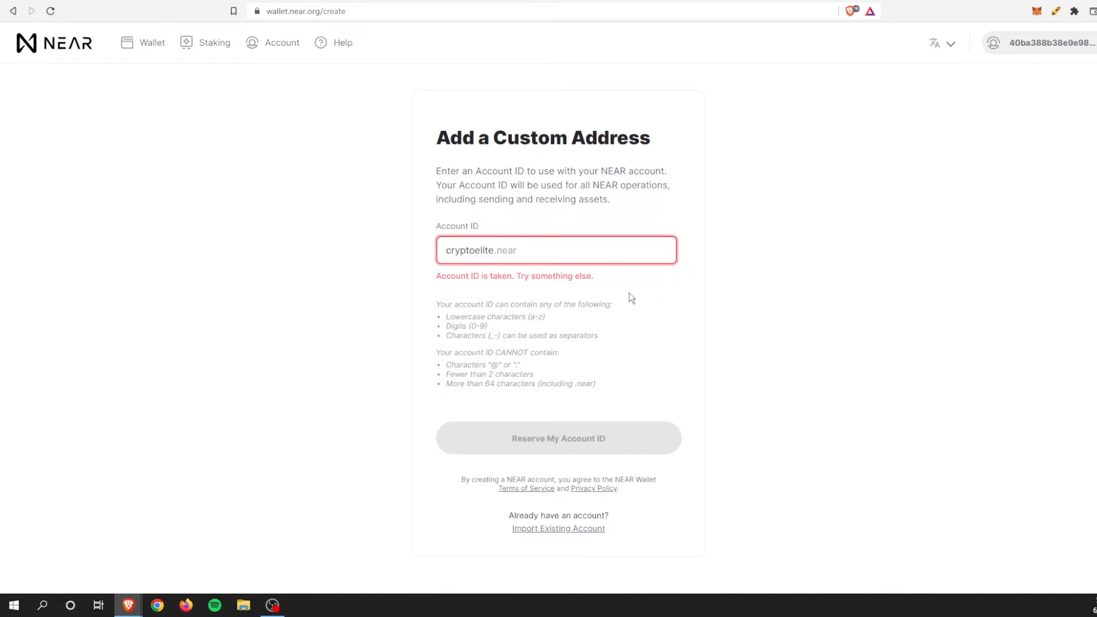
mouse_move(372, 3)
type("elitenear")
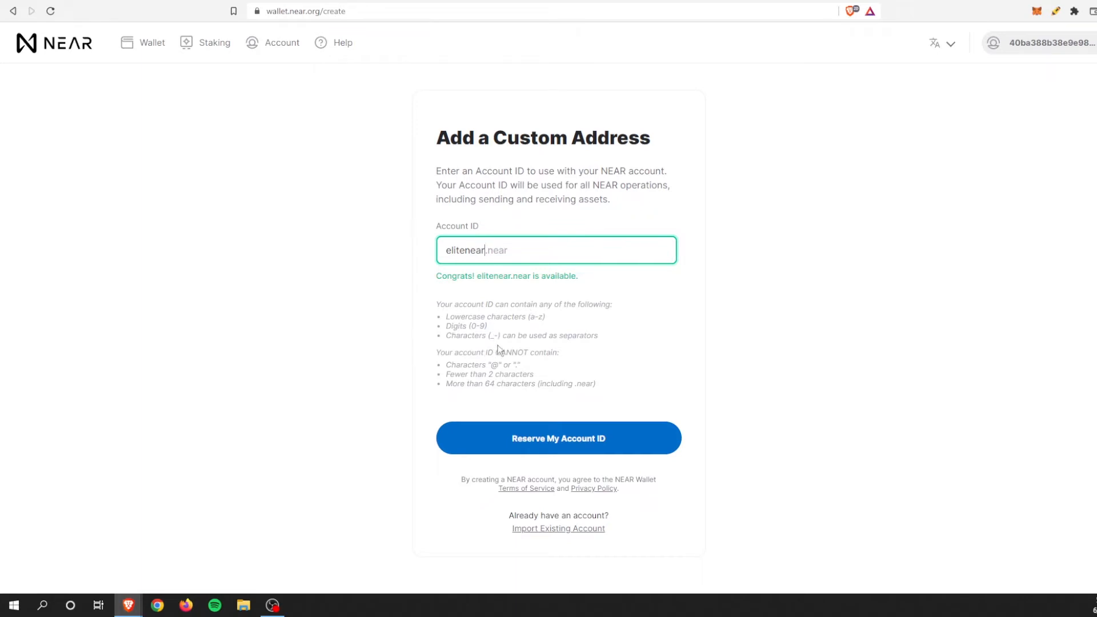
mouse_move(607, 341)
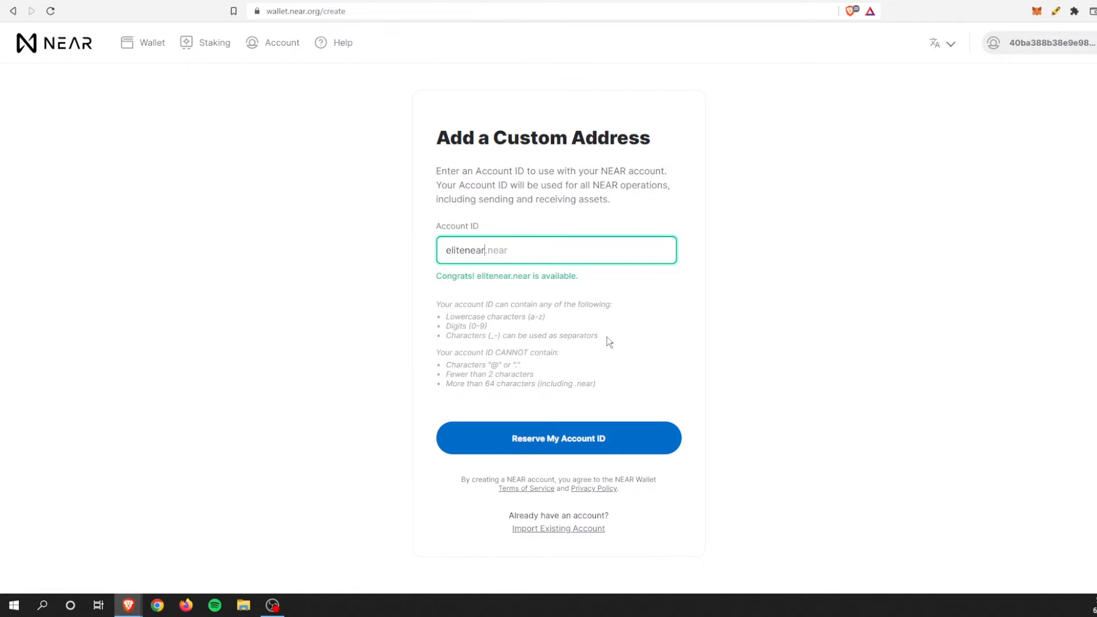
mouse_move(471, 365)
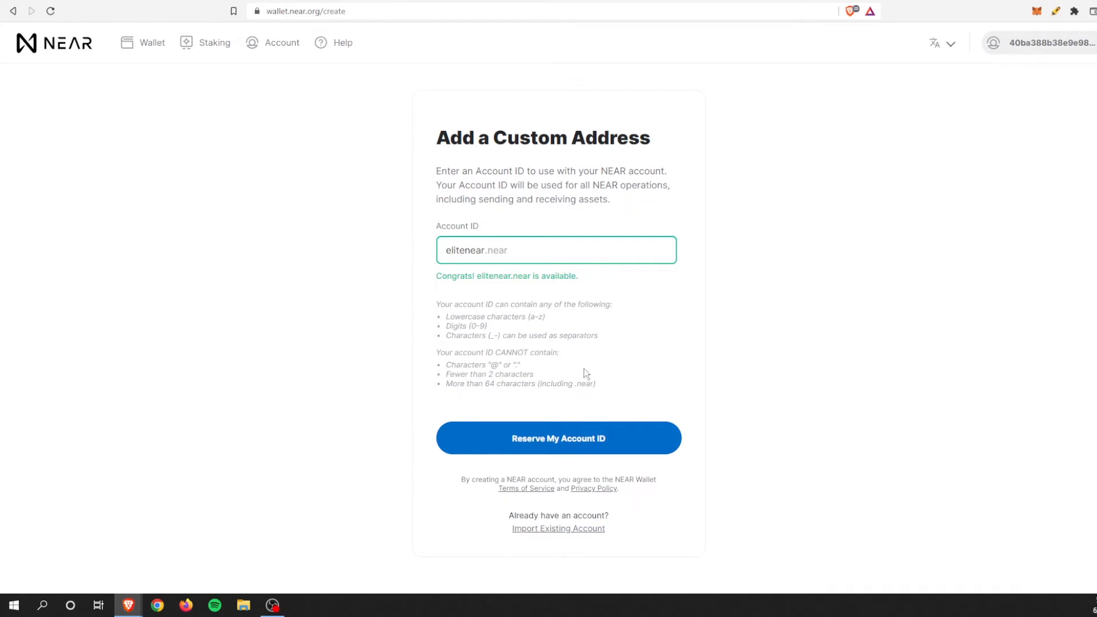
left_click(557, 438)
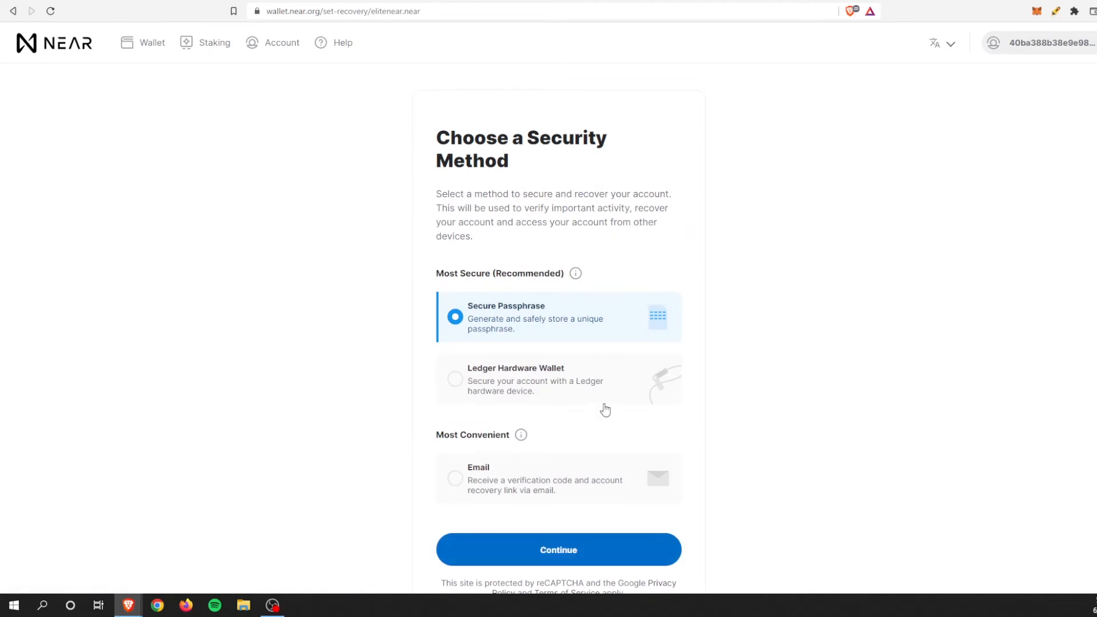
- Continue with Secure Passphrase as the recovery method for elitenear.near
scroll("down", 3)
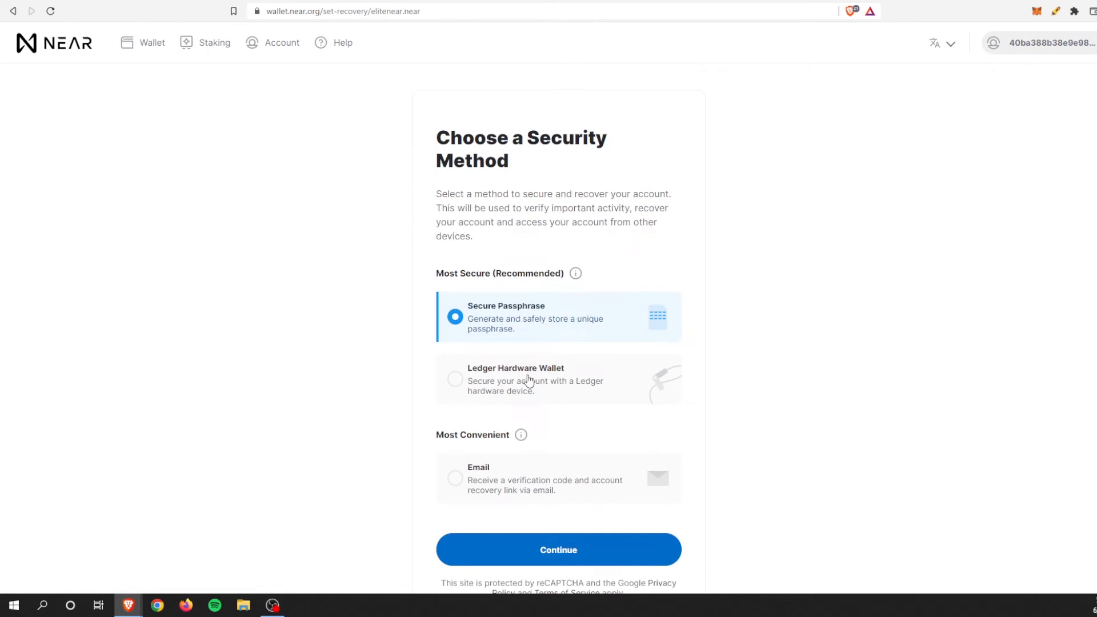
scroll("down", 3)
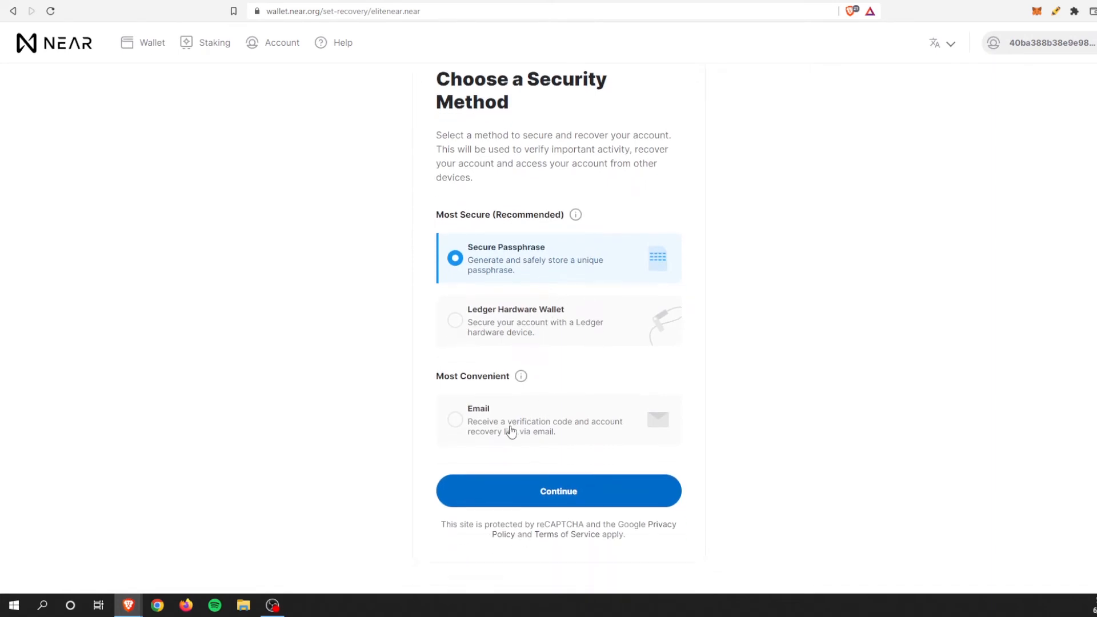
mouse_move(588, 385)
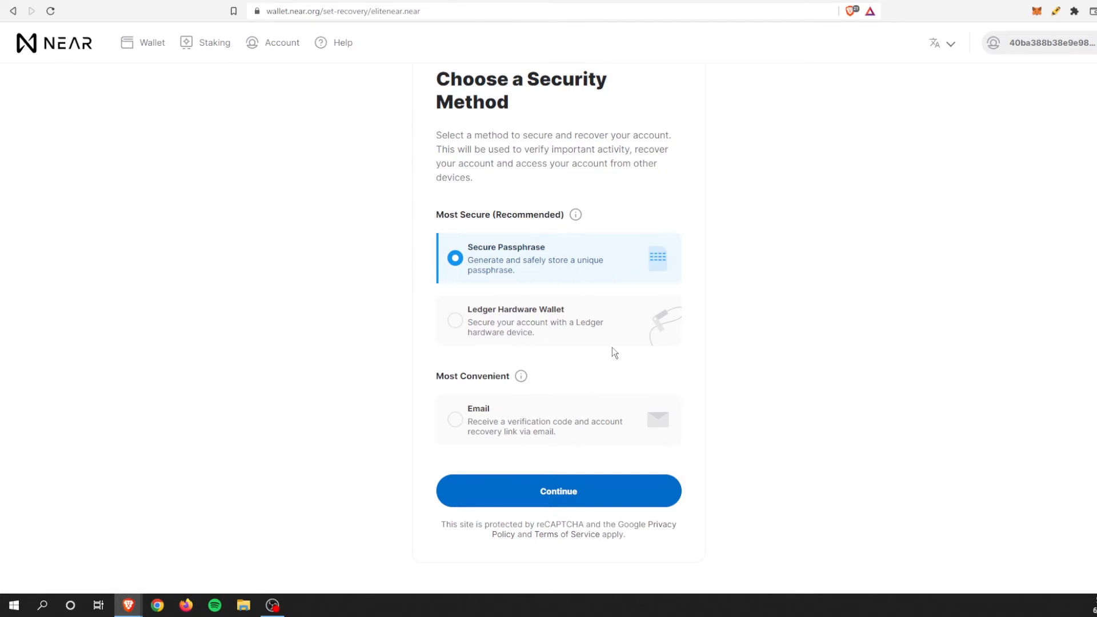
mouse_move(595, 481)
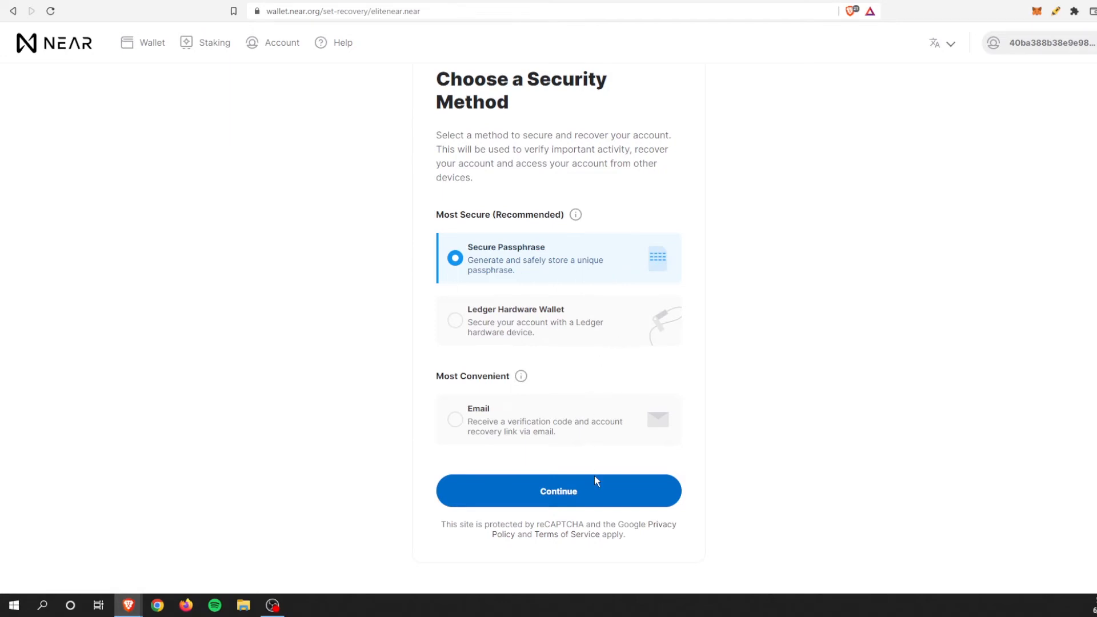
left_click(558, 490)
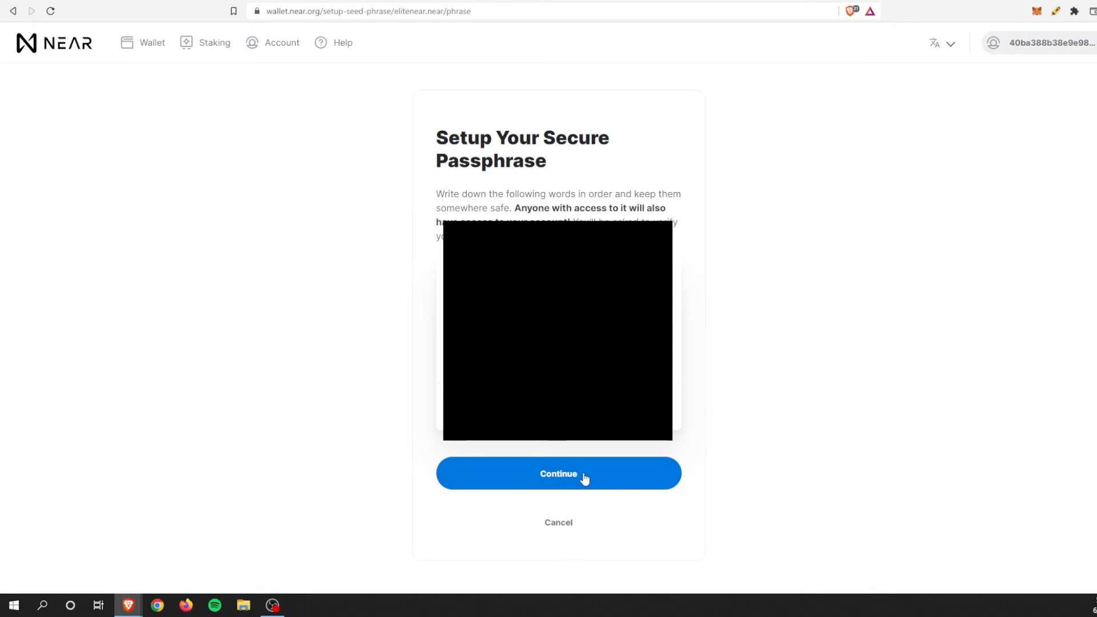
- Confirm the passphrase is saved and proceed to funding from an existing account
left_click(557, 472)
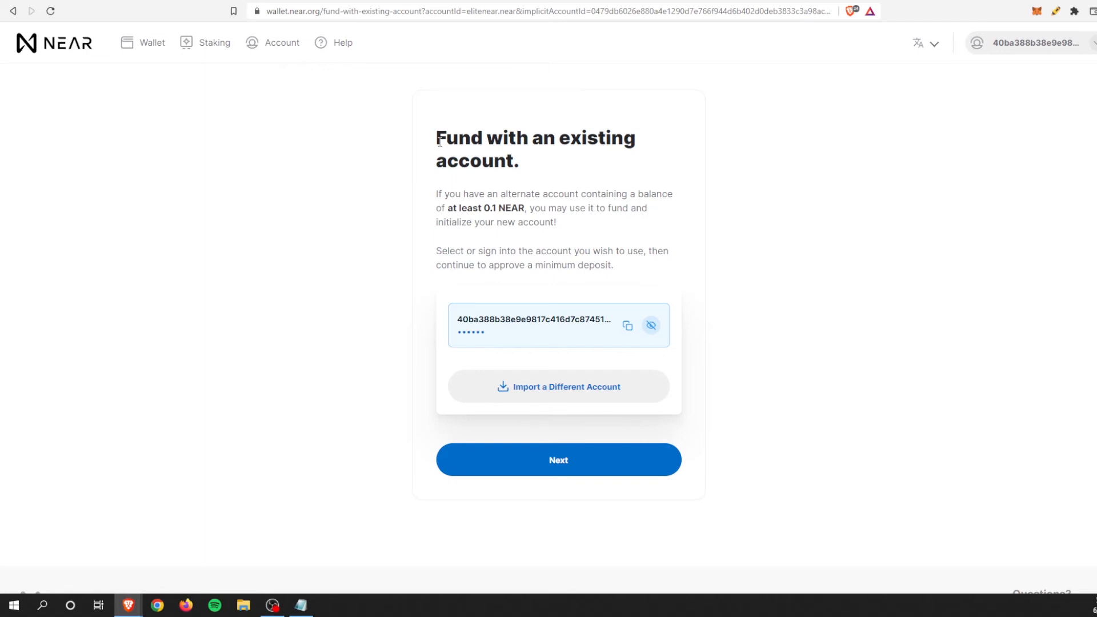
mouse_move(566, 300)
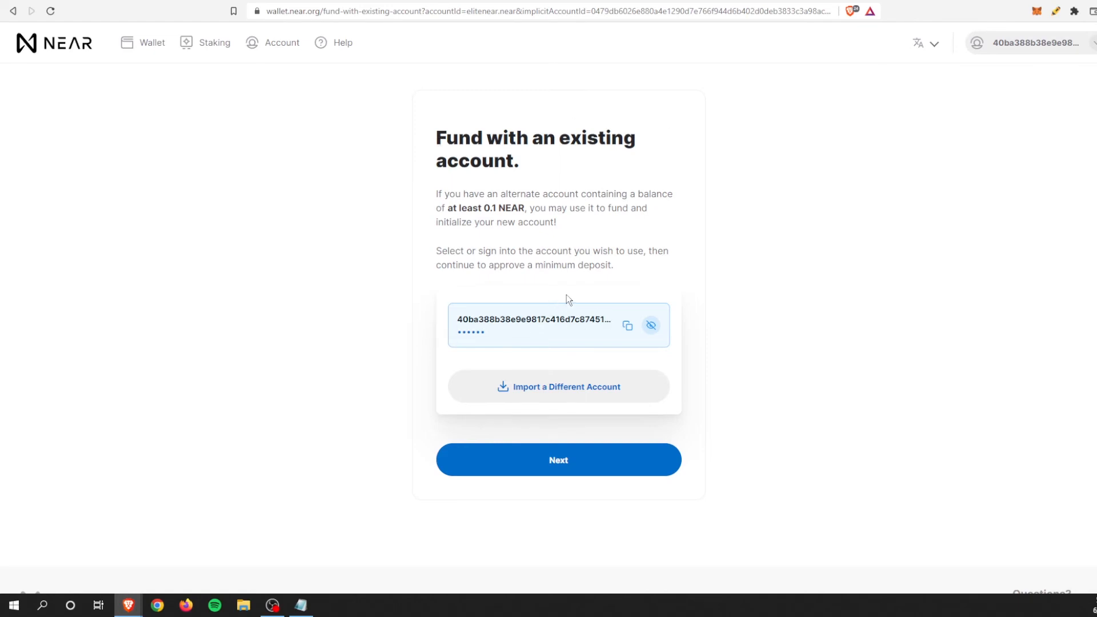
mouse_move(575, 299)
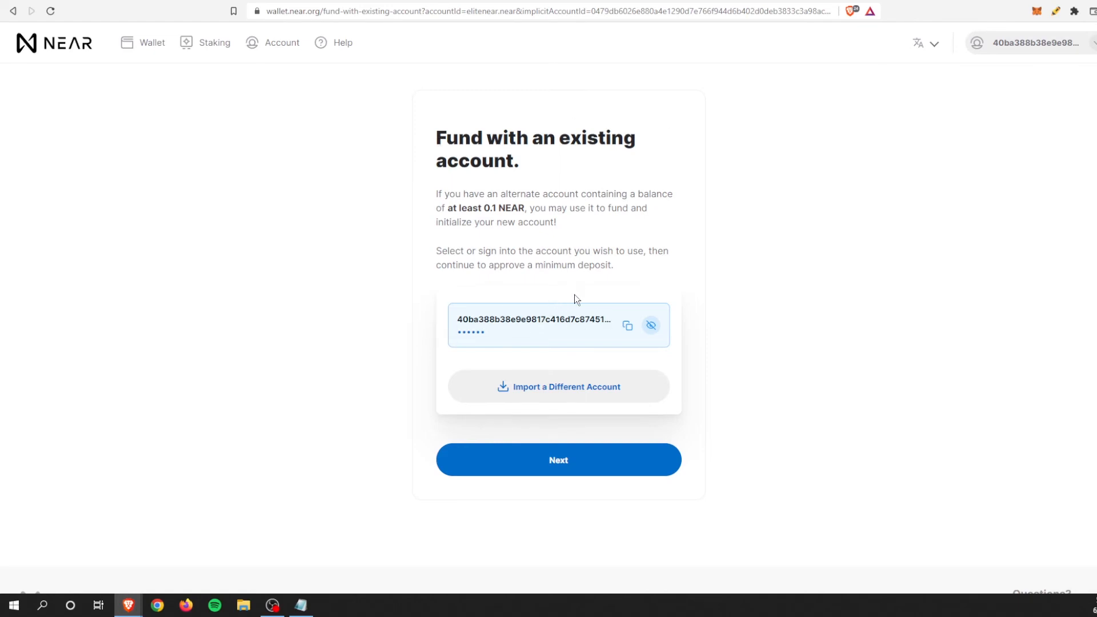
left_click(557, 459)
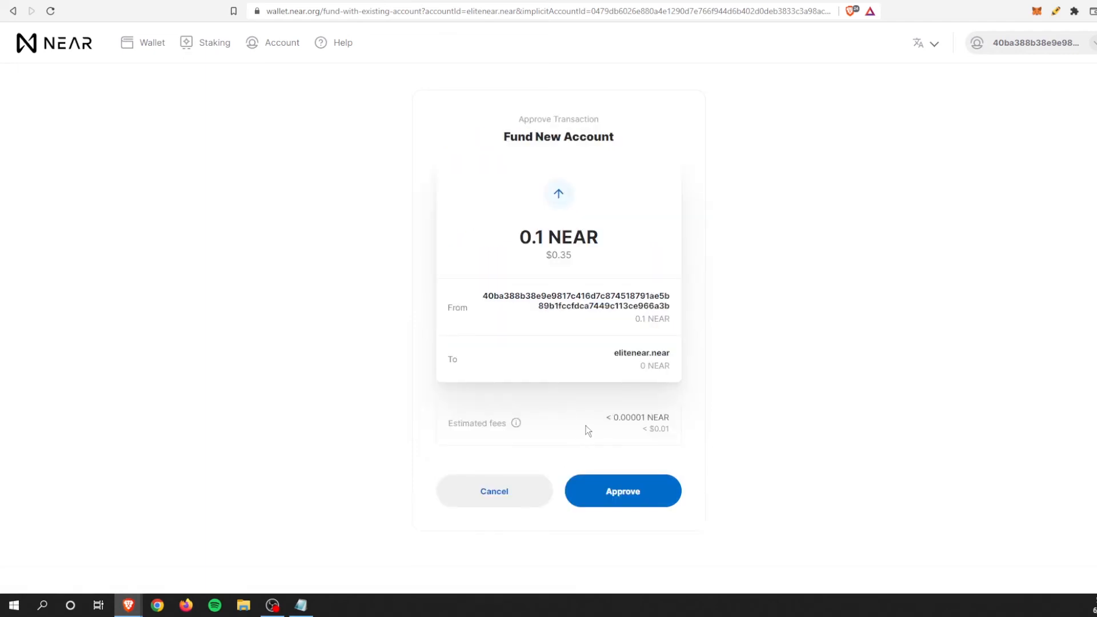
mouse_move(546, 273)
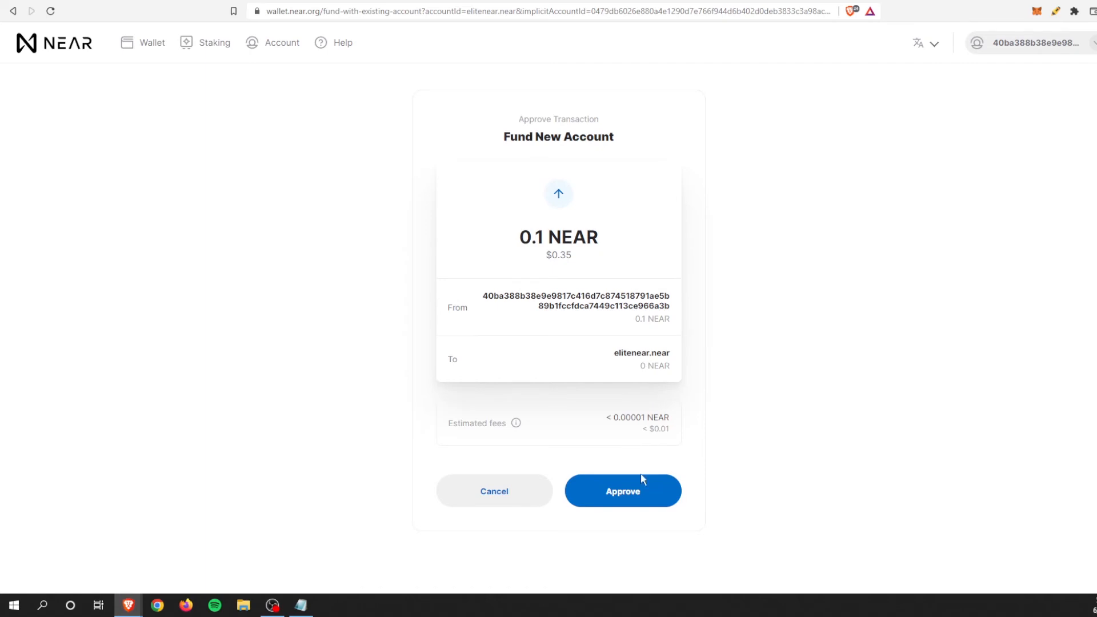
left_click(621, 490)
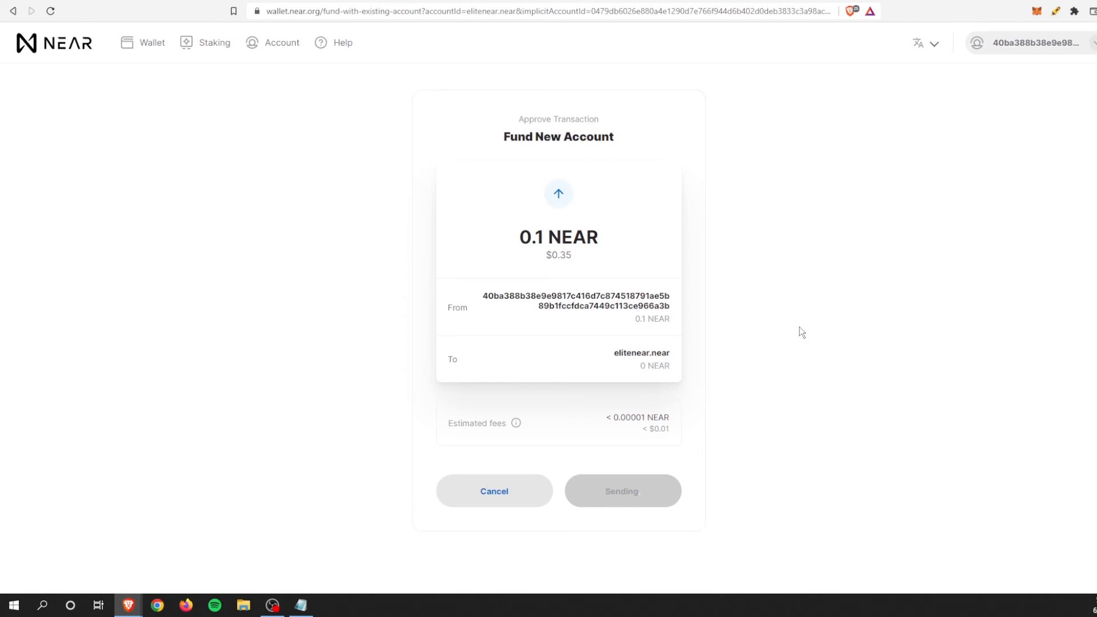
mouse_move(806, 323)
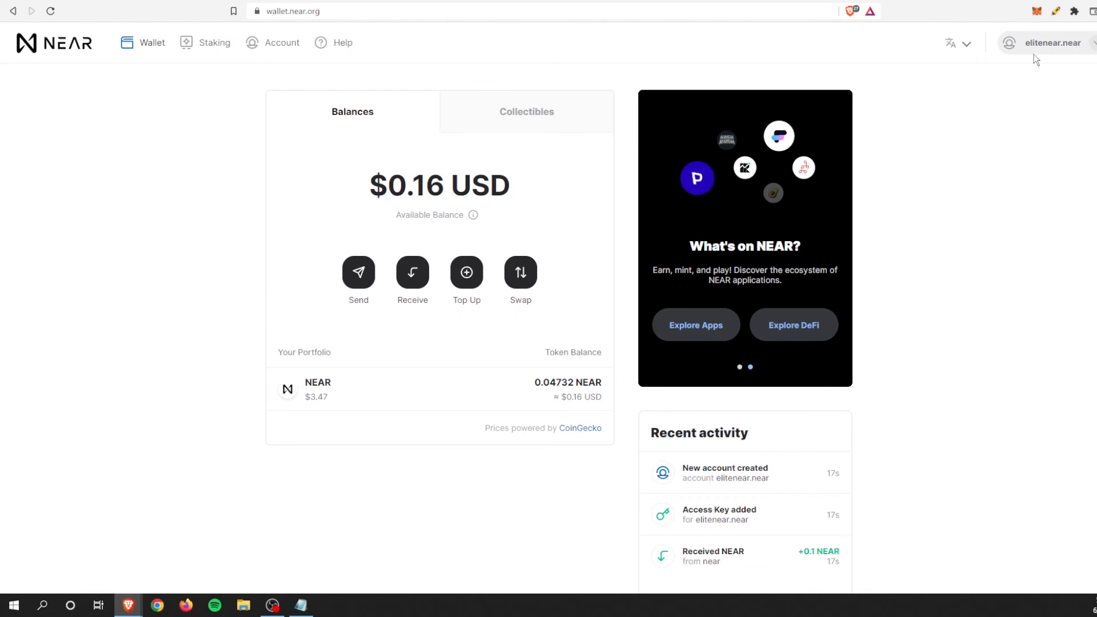
mouse_move(1060, 55)
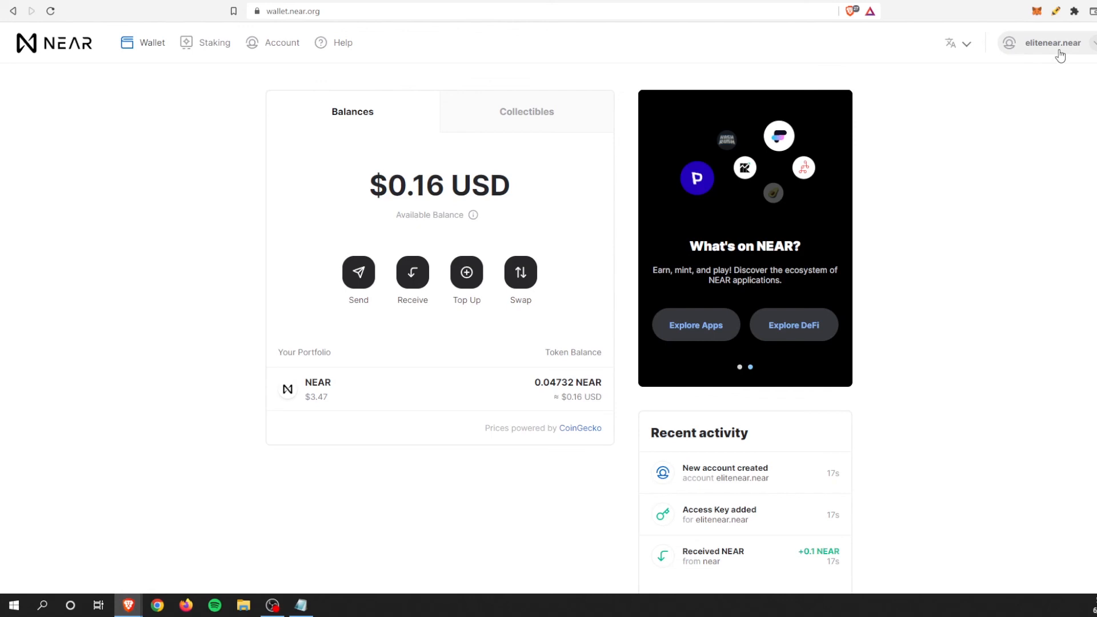
mouse_move(998, 96)
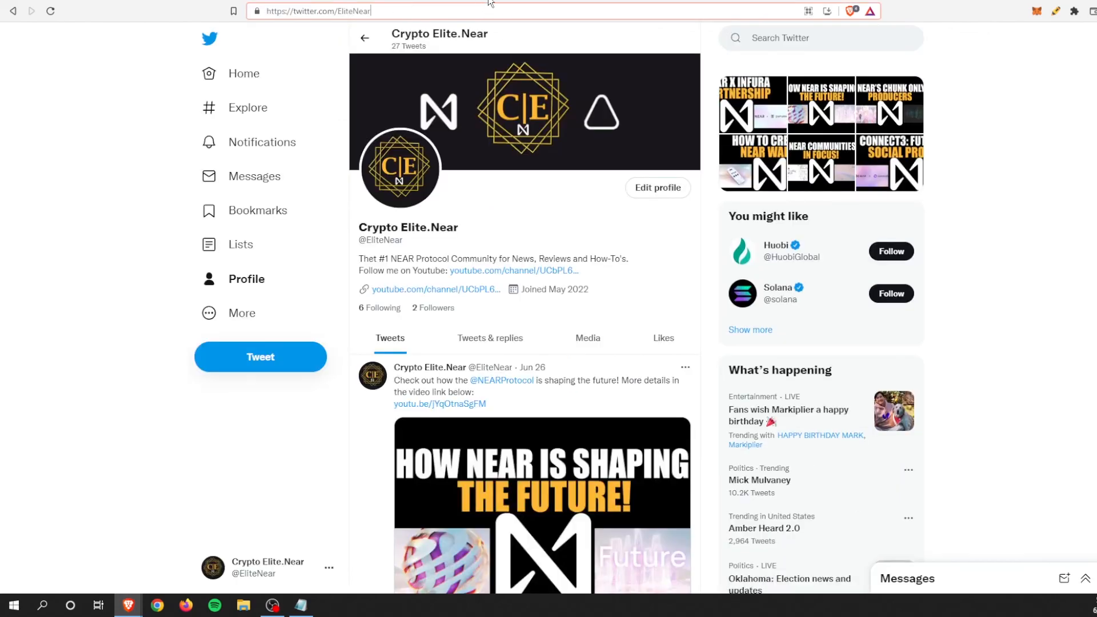
left_click(316, 11)
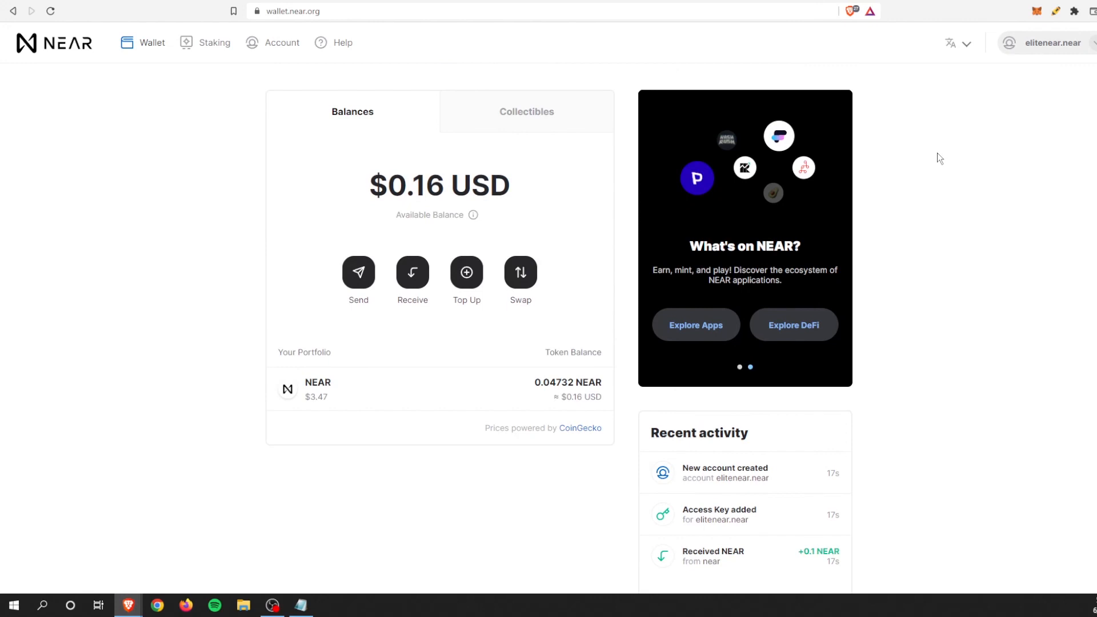
mouse_move(924, 145)
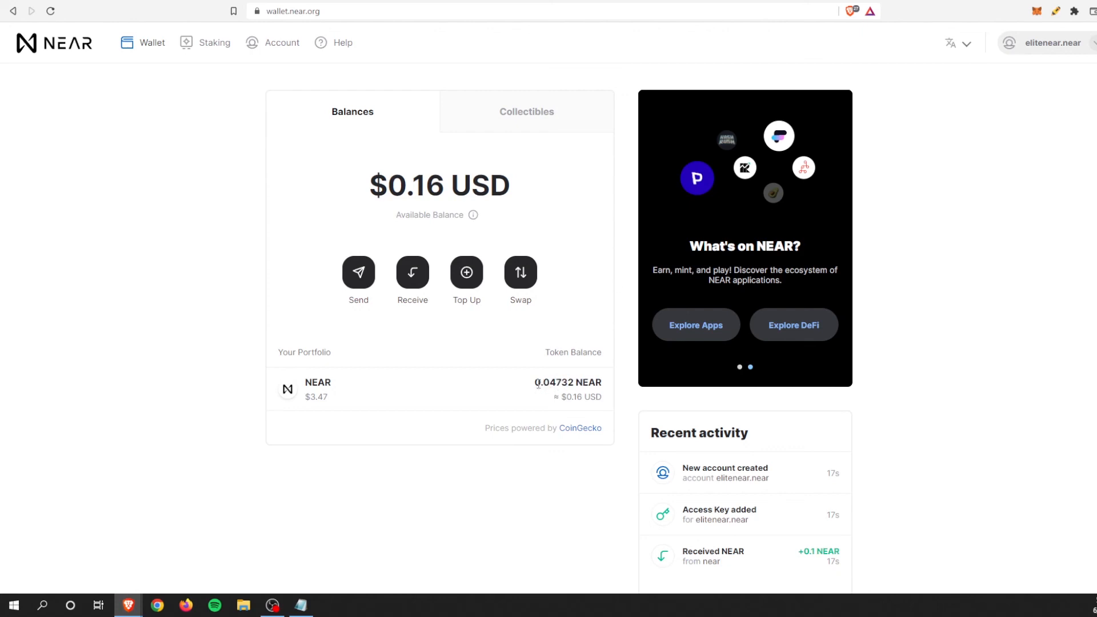
double_click(553, 382)
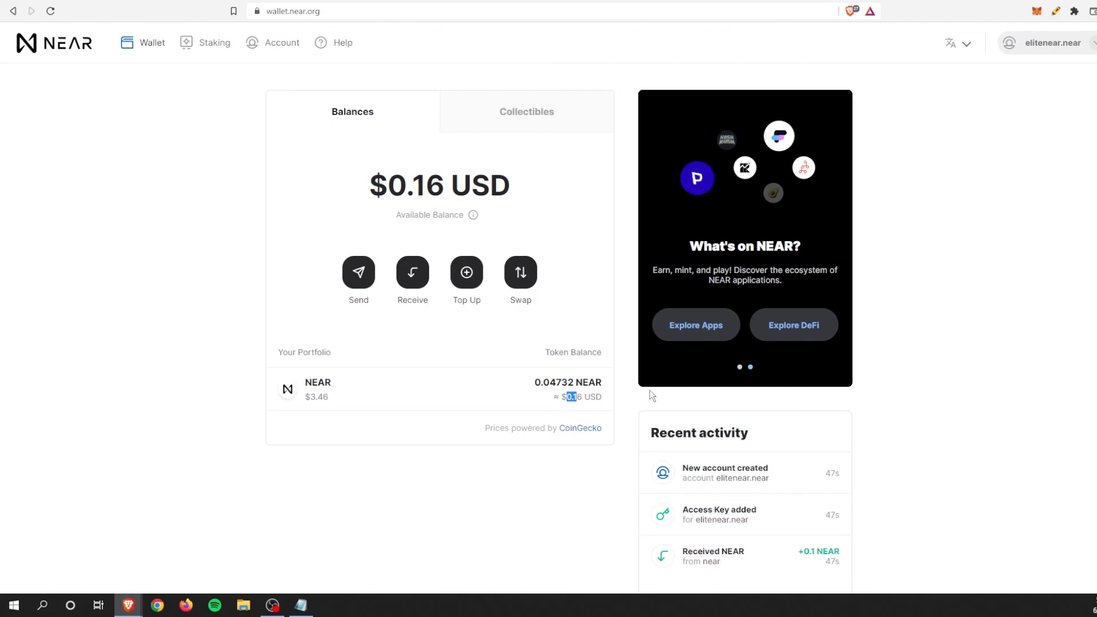
mouse_move(224, 11)
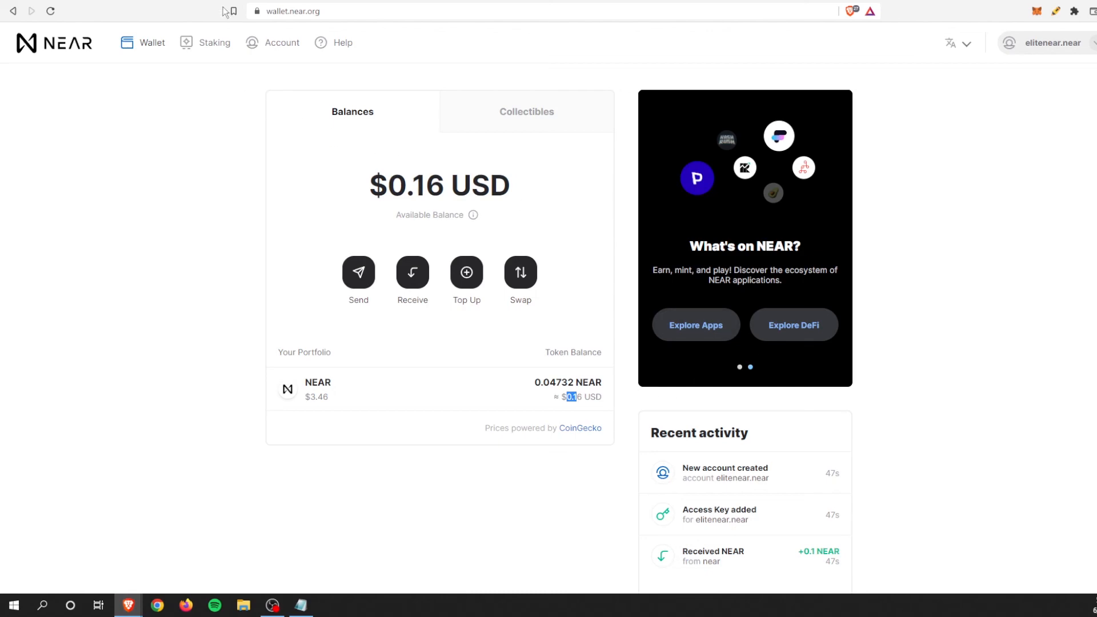